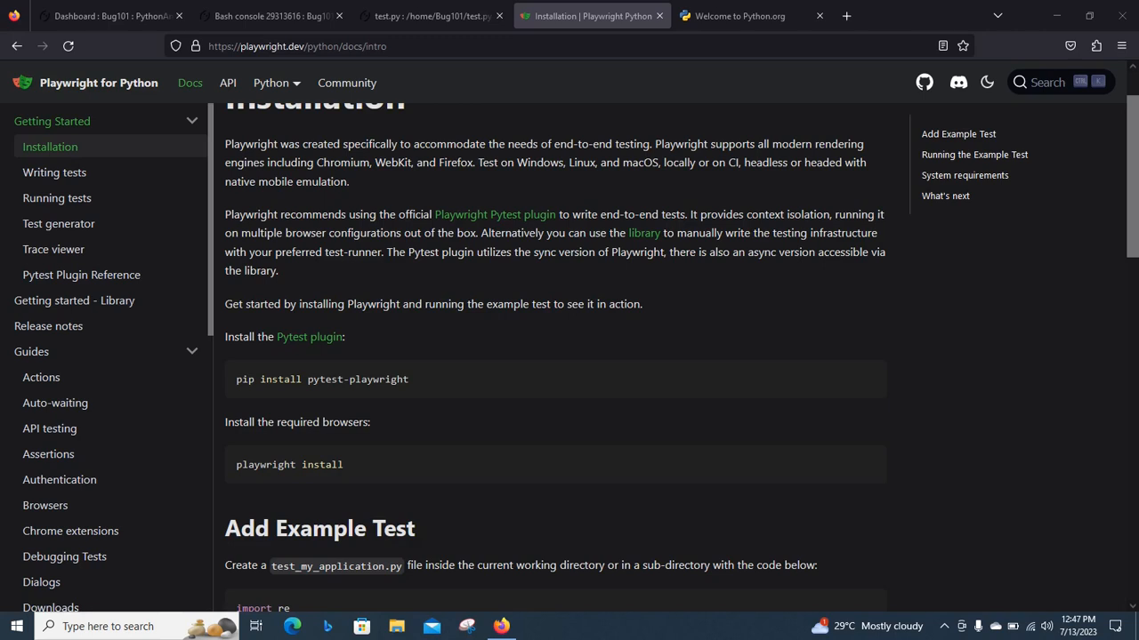
Compare the test.py script against the Playwright installation docs by alternating between them.
{"action": "left_click", "coordinate": [423, 16]}
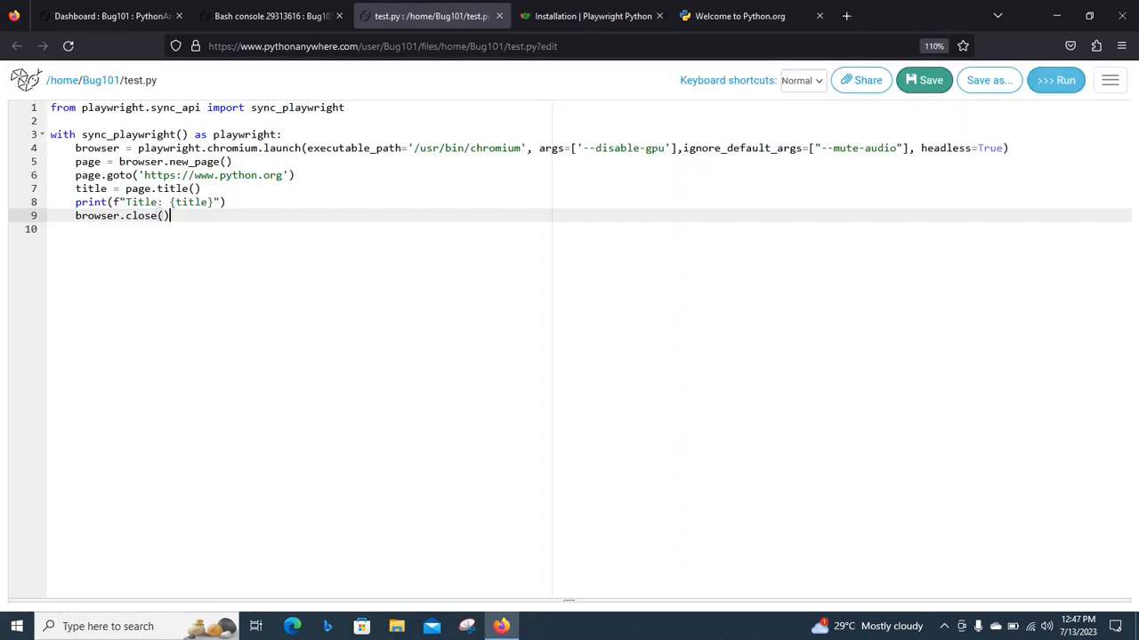
{"action": "left_click", "coordinate": [591, 16]}
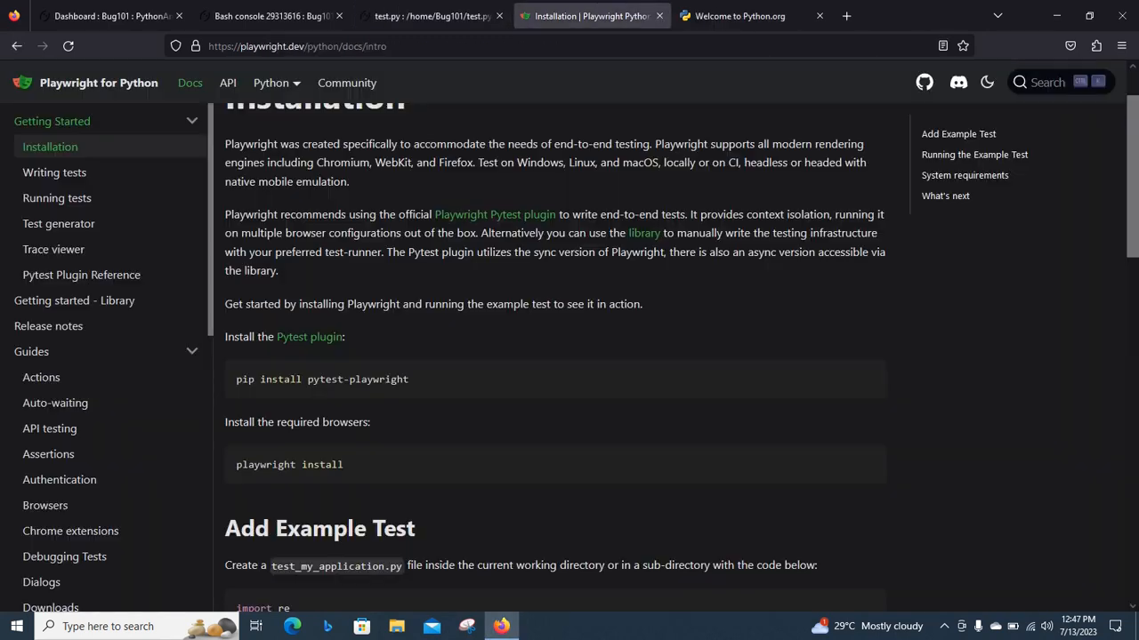
{"action": "left_click", "coordinate": [427, 16]}
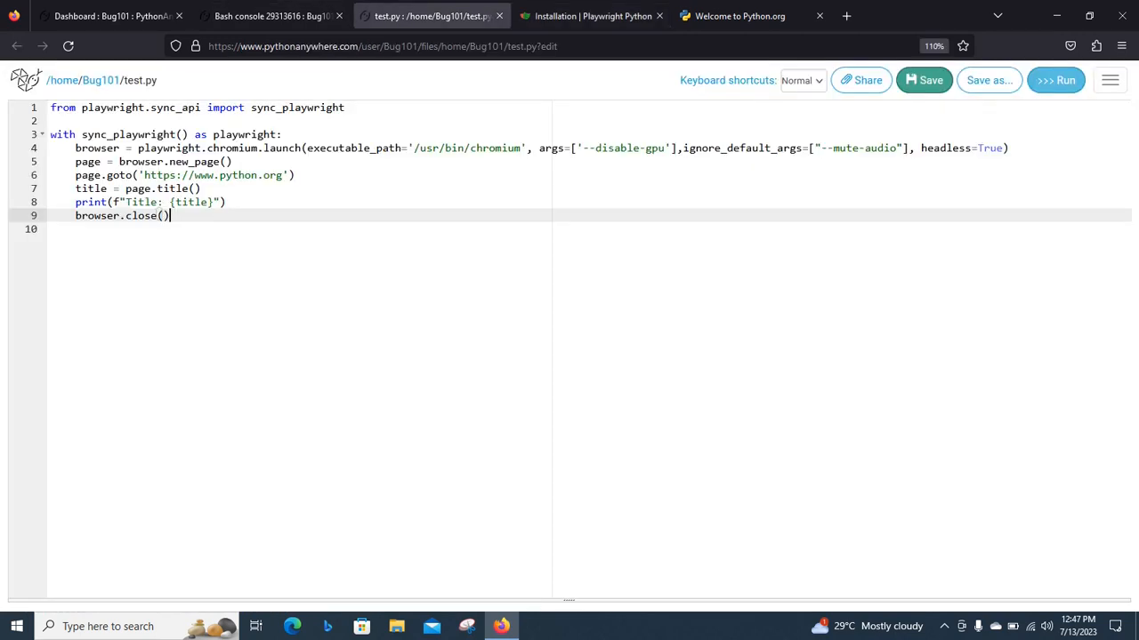
{"action": "left_click", "coordinate": [591, 16]}
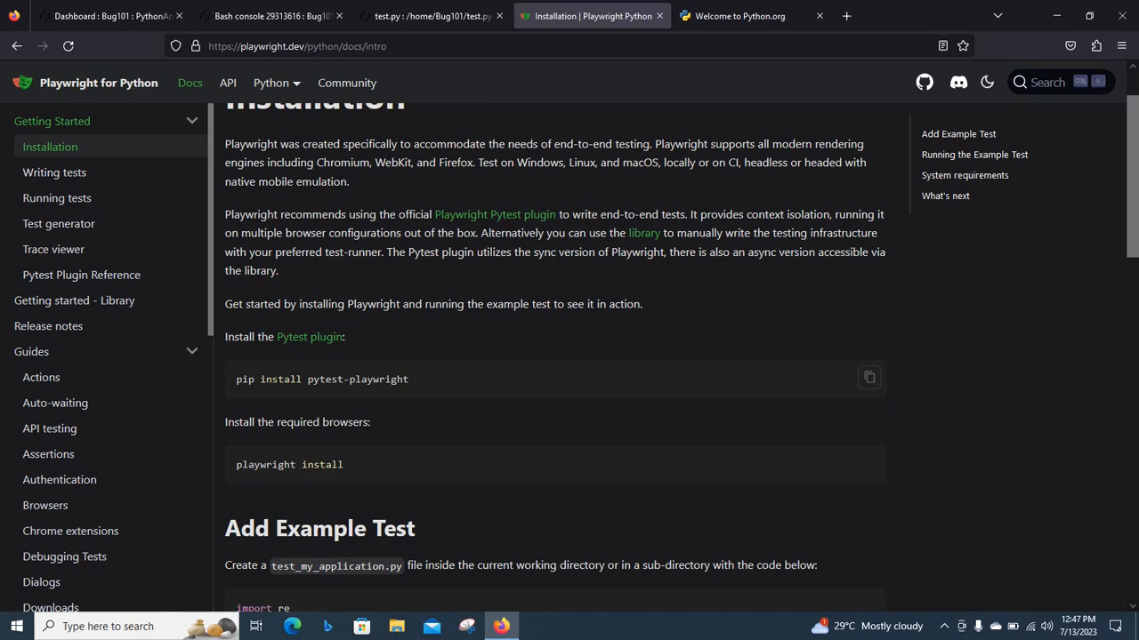
Review the pip install and playwright install commands, then return to the test.py script.
{"action": "double_click", "coordinate": [320, 378]}
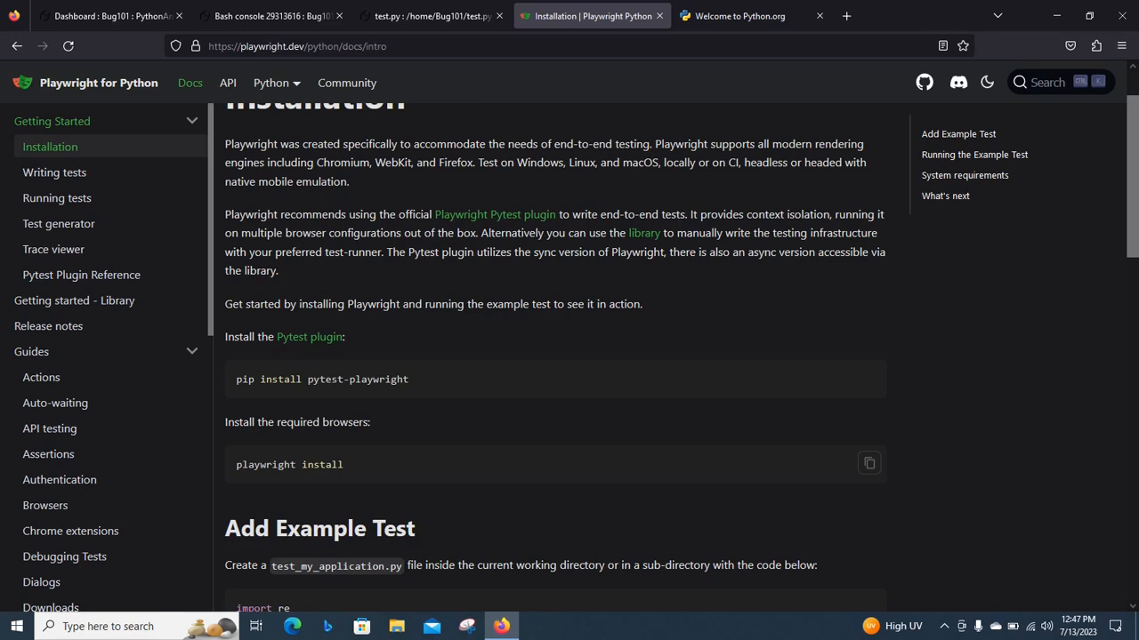
{"action": "left_click_drag", "start_coordinate": [276, 465], "coordinate": [342, 465]}
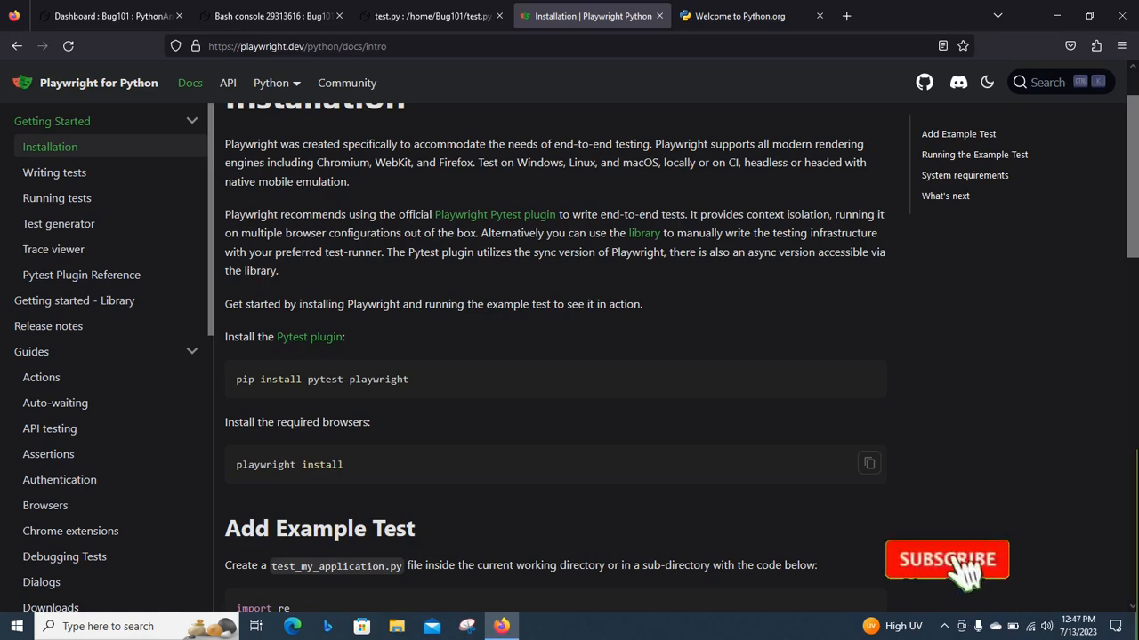
{"action": "left_click", "coordinate": [947, 559]}
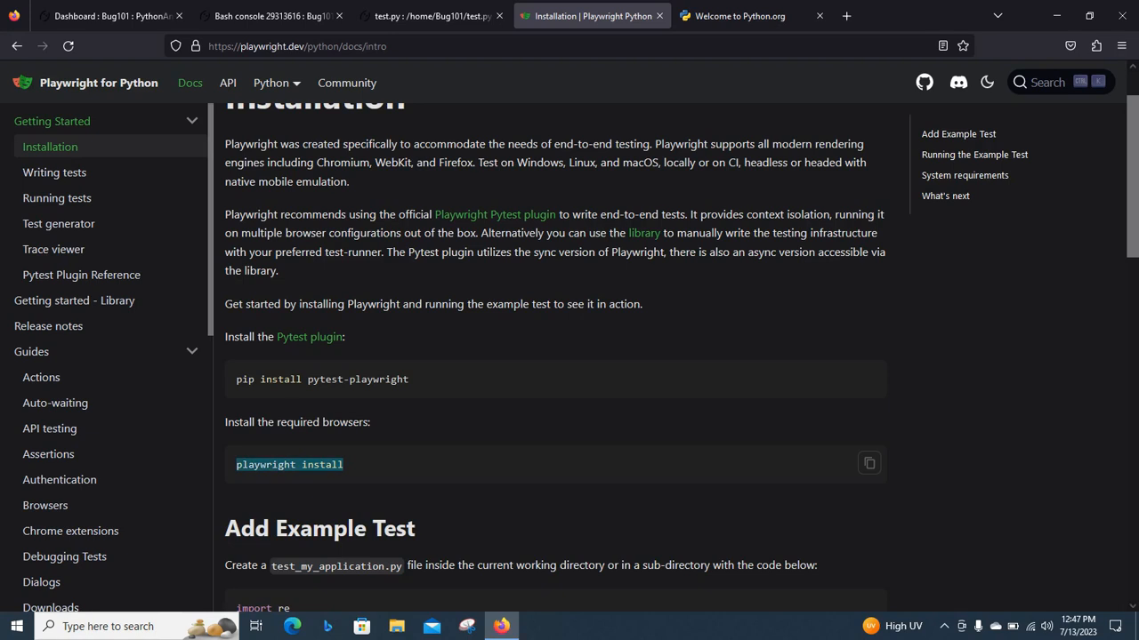
{"action": "left_click", "coordinate": [430, 14]}
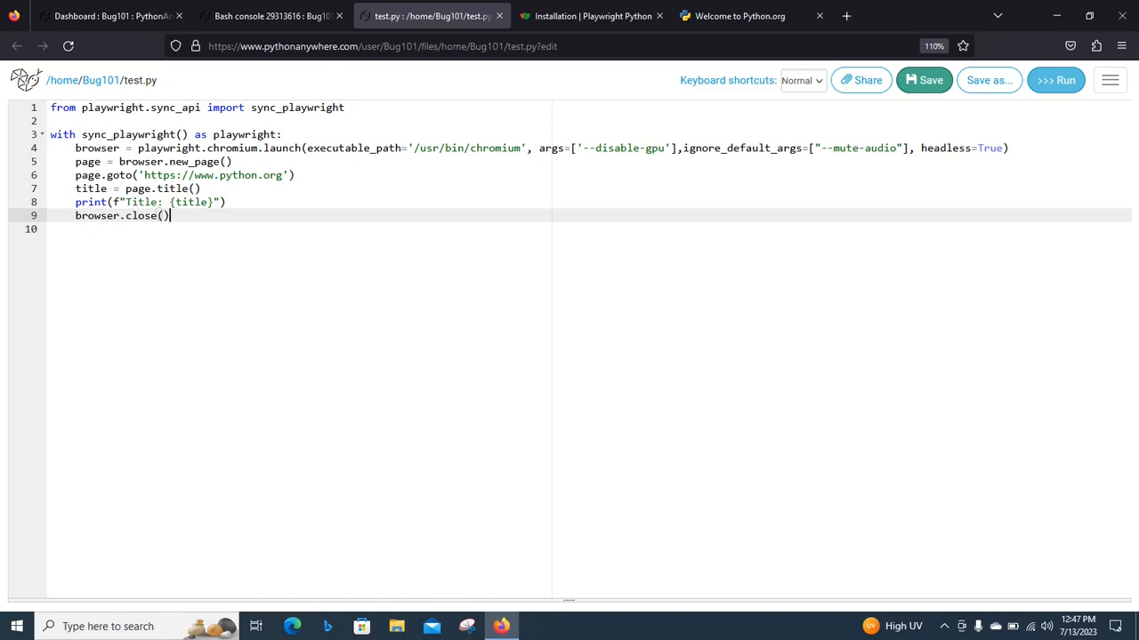
{"action": "left_click_drag", "start_coordinate": [306, 147], "coordinate": [527, 147]}
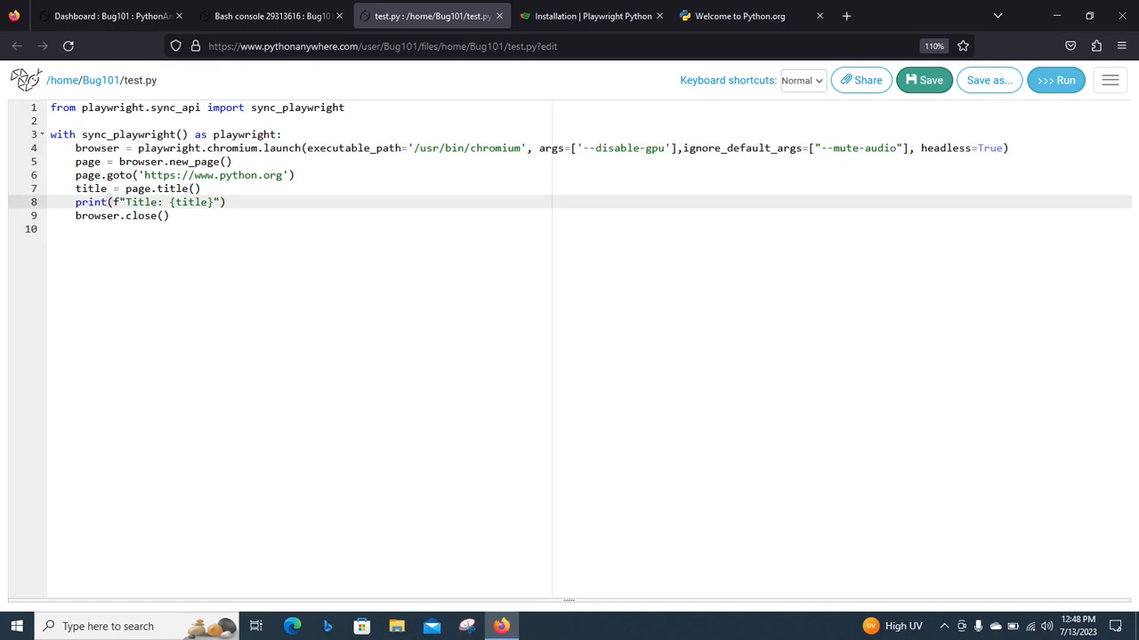
{"action": "left_click", "coordinate": [591, 16]}
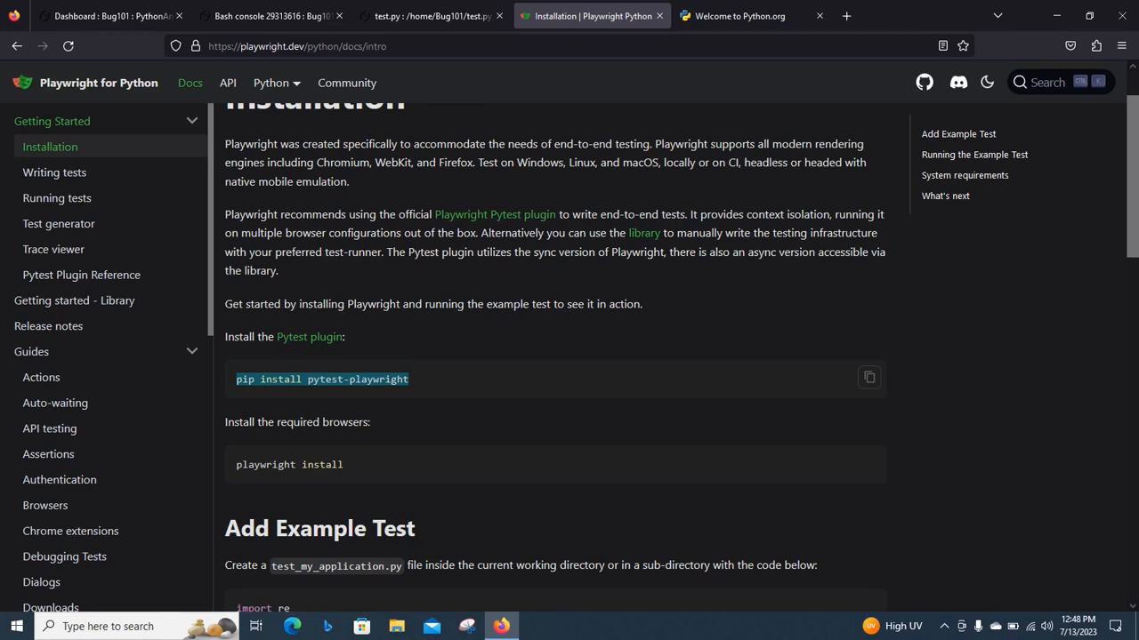
{"action": "left_click", "coordinate": [431, 14]}
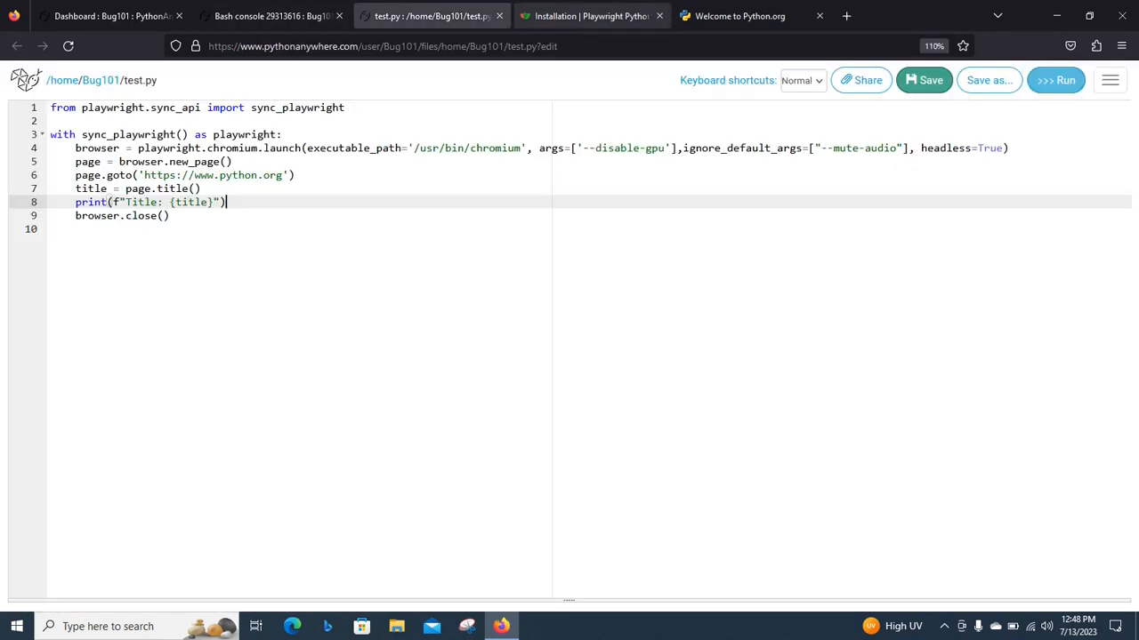
{"action": "left_click", "coordinate": [591, 16]}
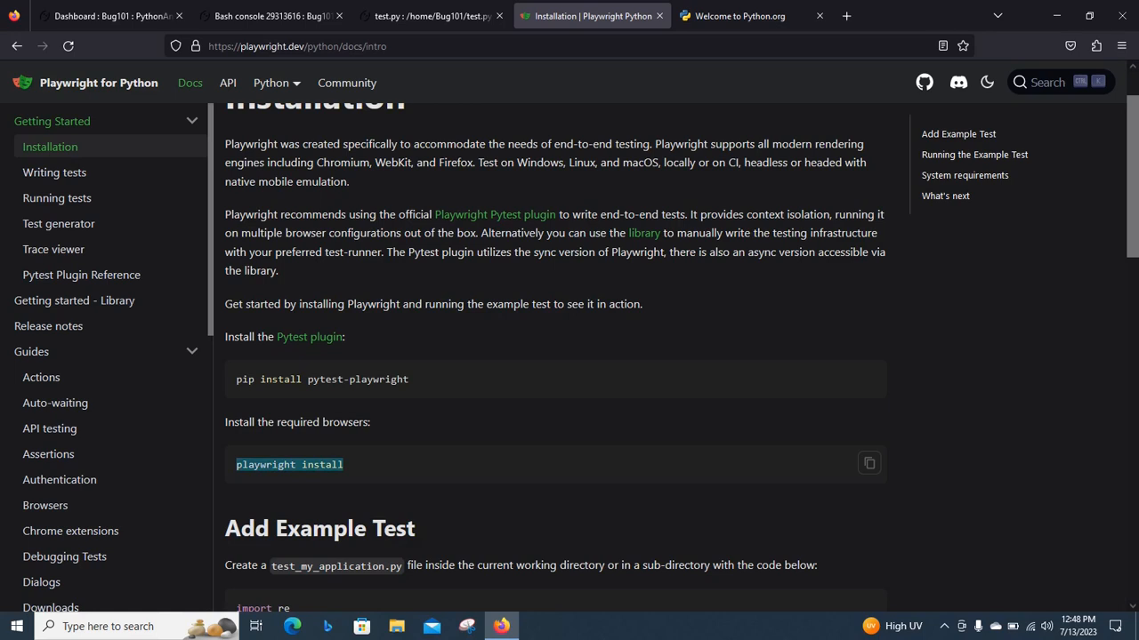
{"action": "left_click", "coordinate": [427, 16]}
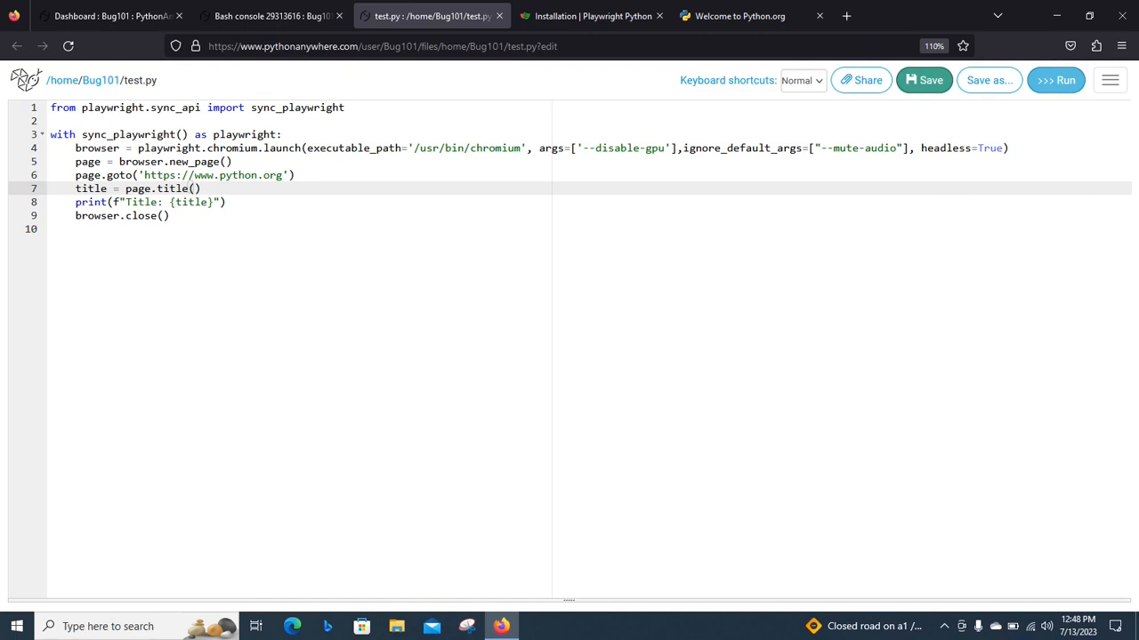
{"action": "left_click", "coordinate": [591, 16]}
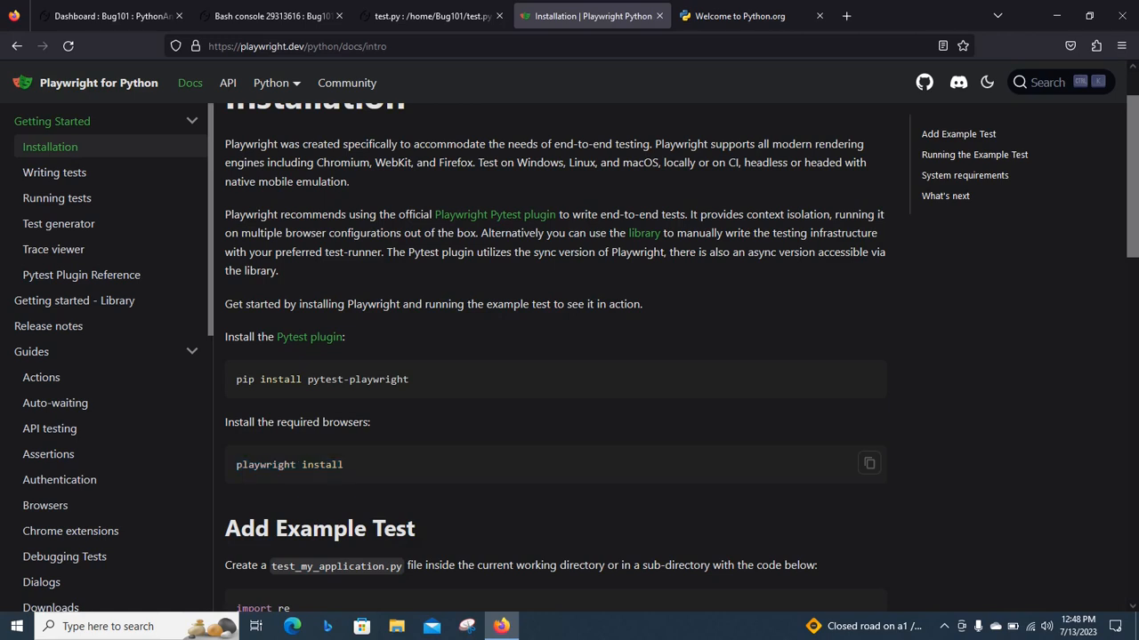
{"action": "left_click", "coordinate": [431, 16]}
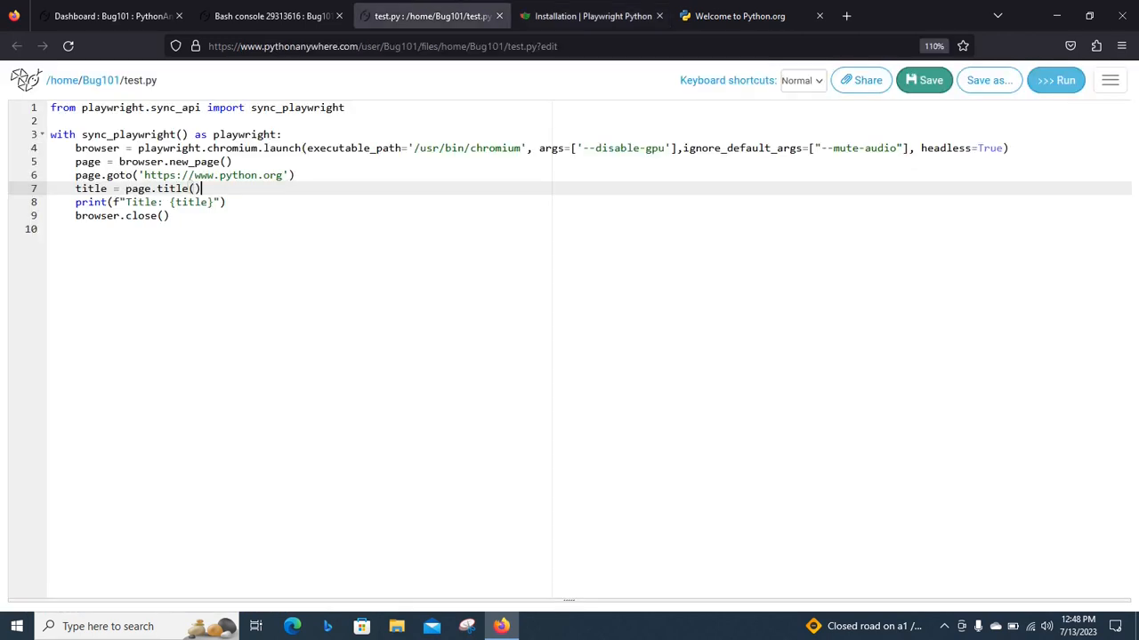
{"action": "left_click_drag", "start_coordinate": [308, 148], "coordinate": [527, 147]}
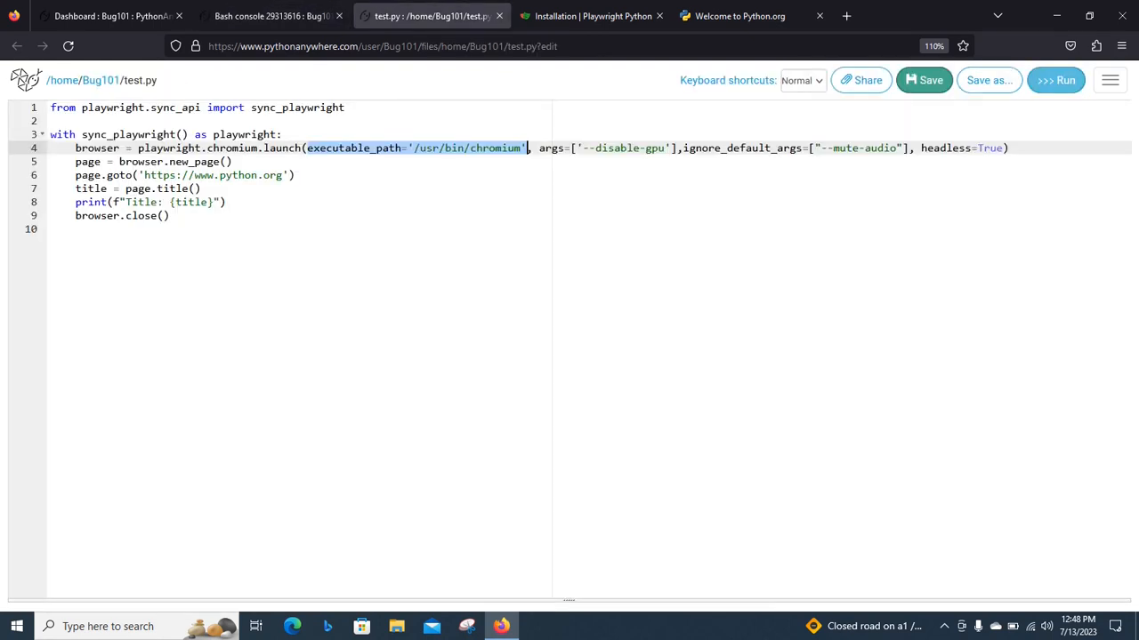
Run python test.py in the Bash console to print Title: Welcome to Python.org.
{"action": "left_click", "coordinate": [267, 14]}
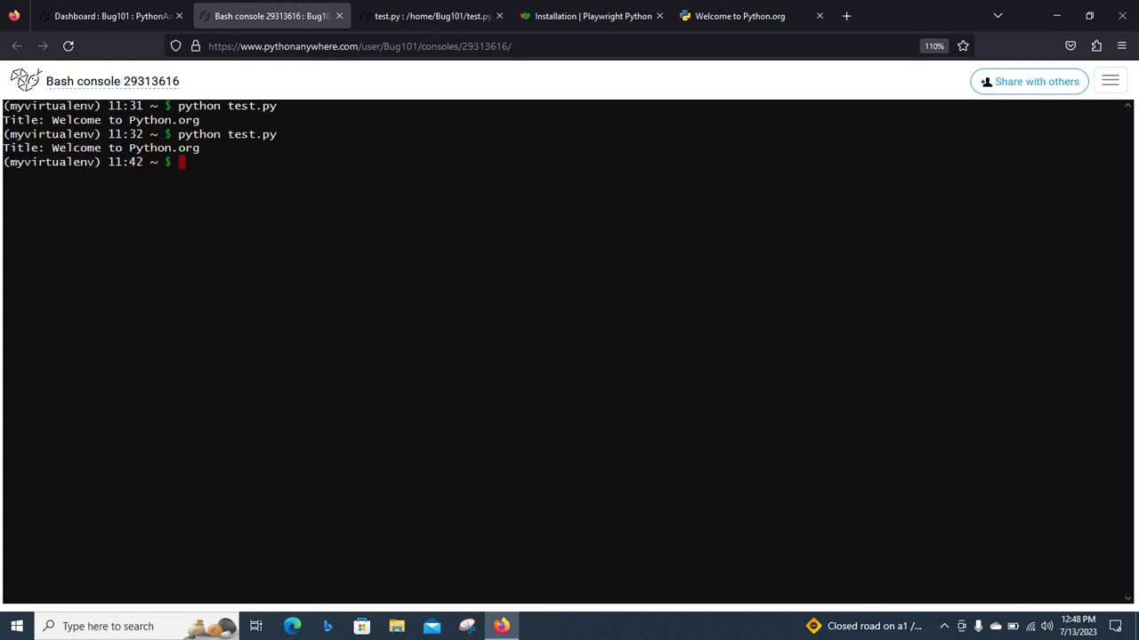
{"action": "type", "text": "python test.py"}
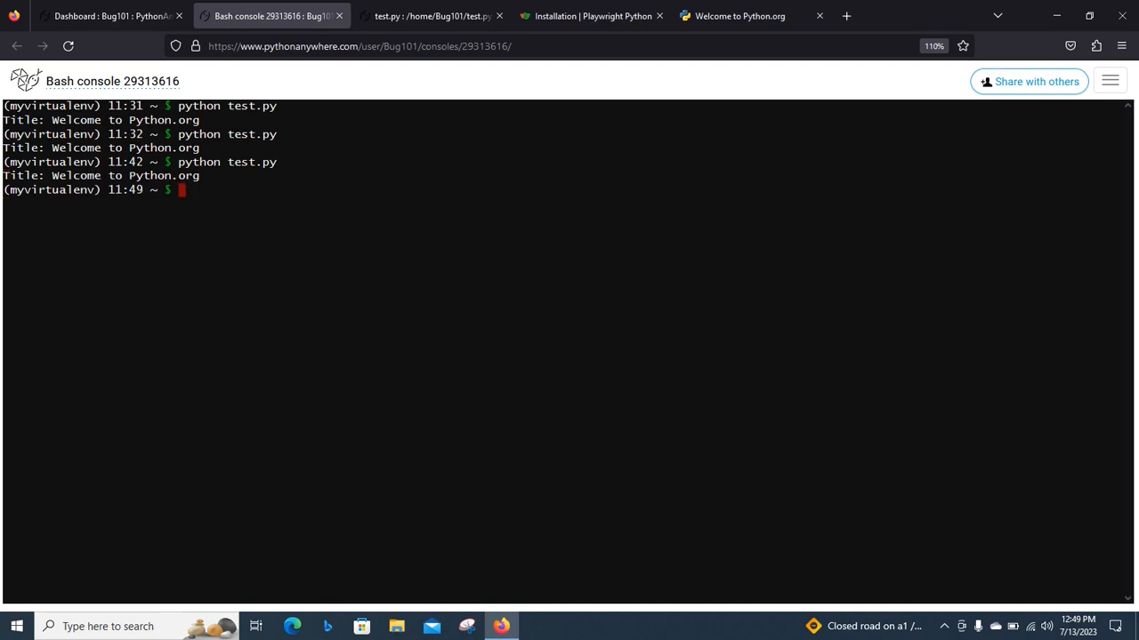
{"action": "left_click", "coordinate": [459, 16]}
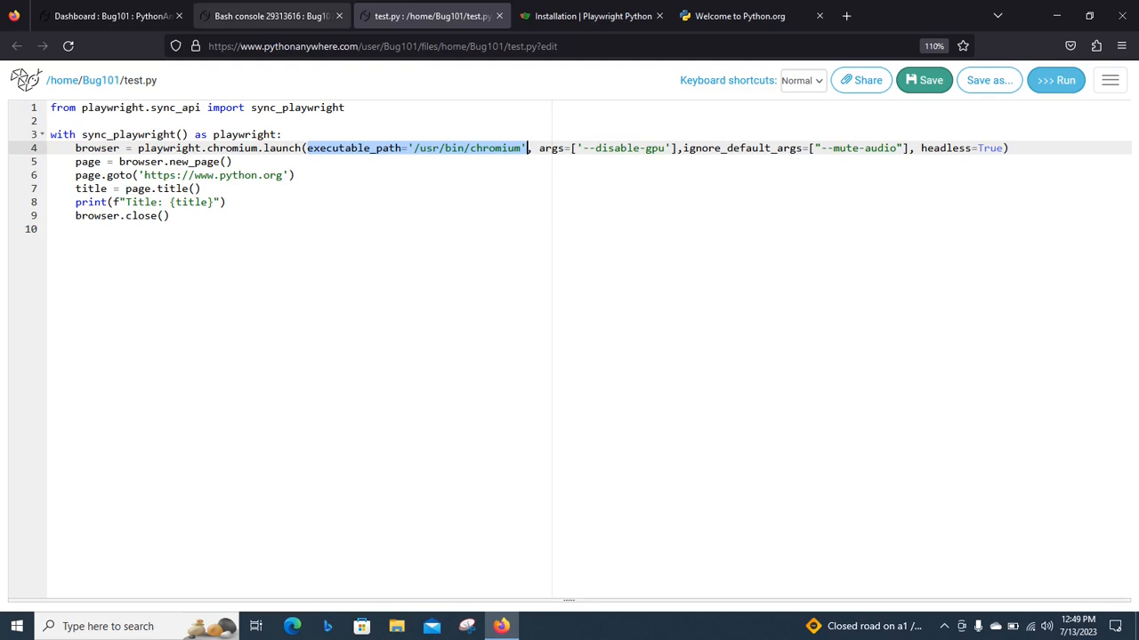
{"action": "left_click", "coordinate": [267, 20]}
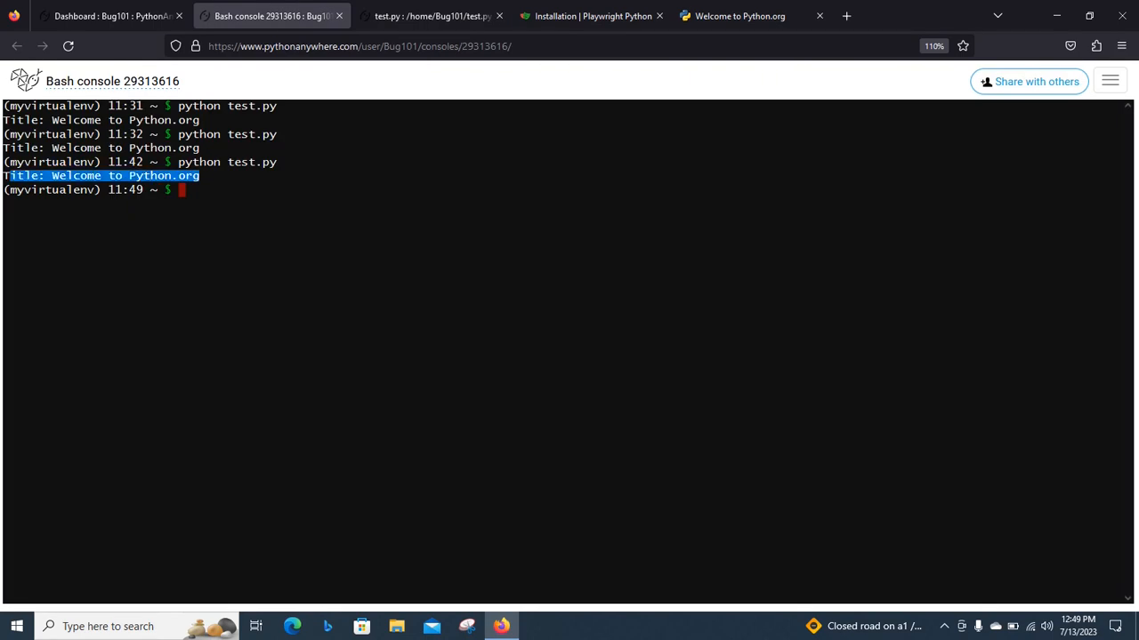
Highlight the Chromium executable_path argument in the test.py script.
{"action": "left_click", "coordinate": [431, 16]}
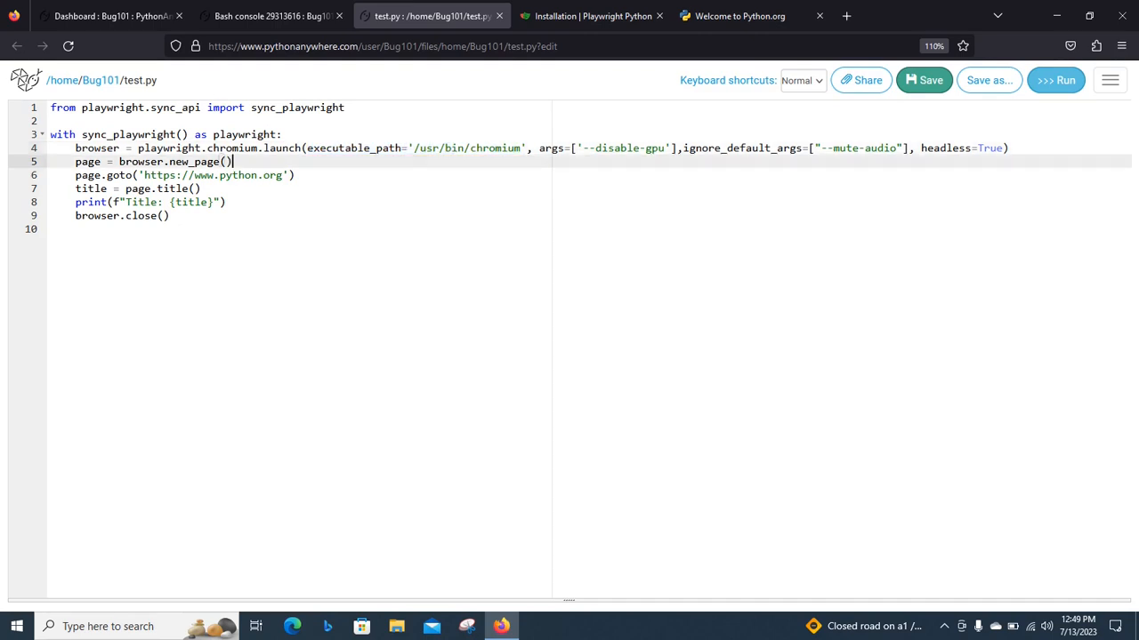
{"action": "left_click_drag", "start_coordinate": [306, 147], "coordinate": [526, 147]}
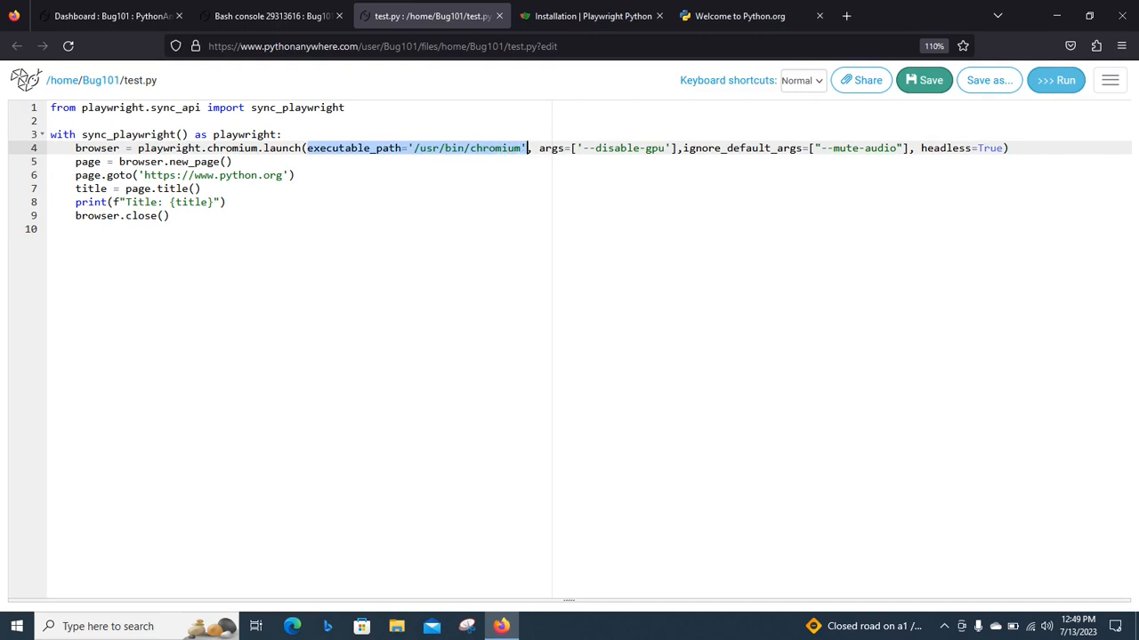